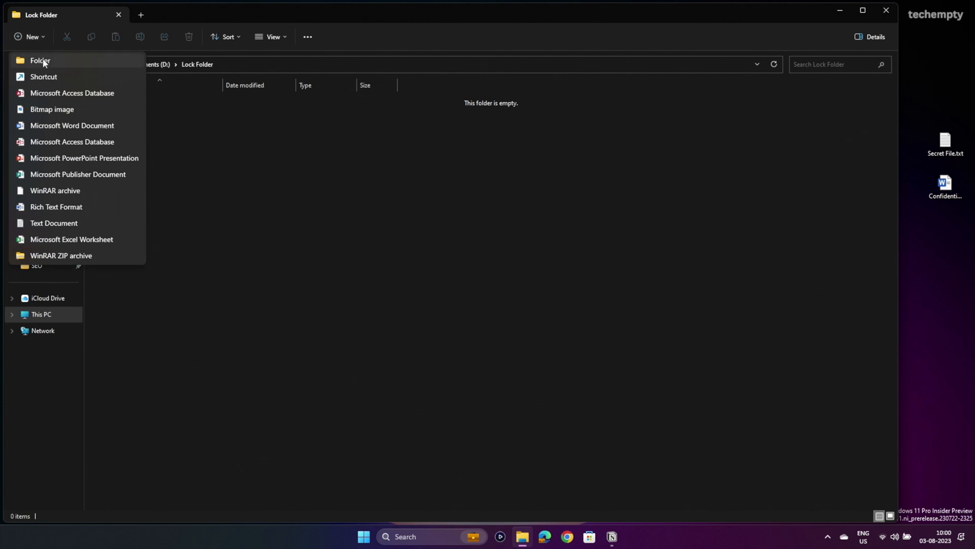
Create a New folder inside Lock Folder and open it.
left_click(40, 60)
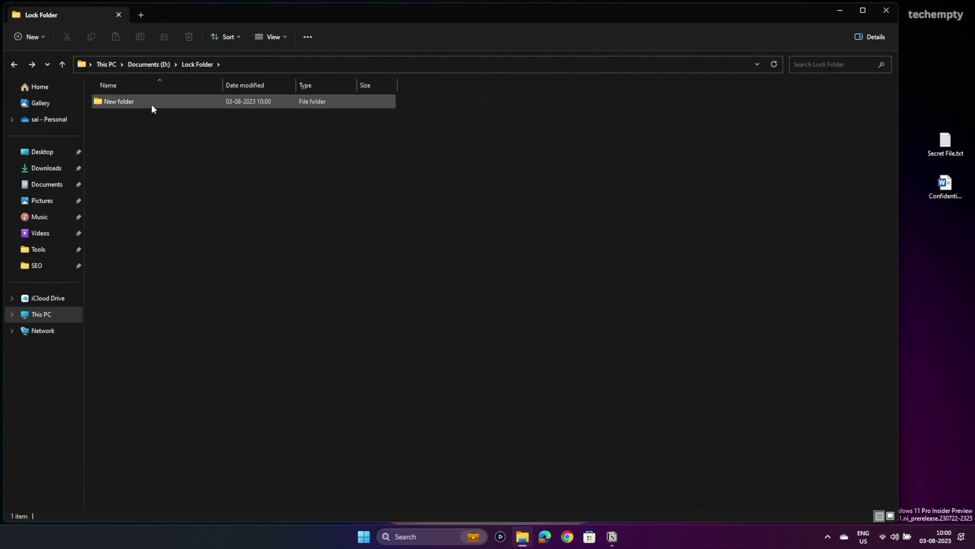
double_click(117, 100)
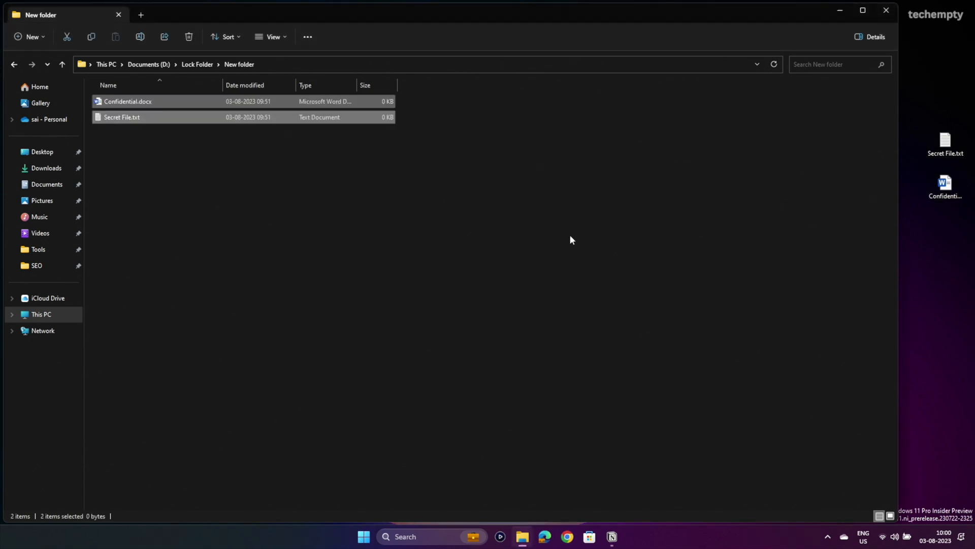
Add a blank New Text Document.txt beside Confidential.docx and Secret File.txt.
right_click(571, 240)
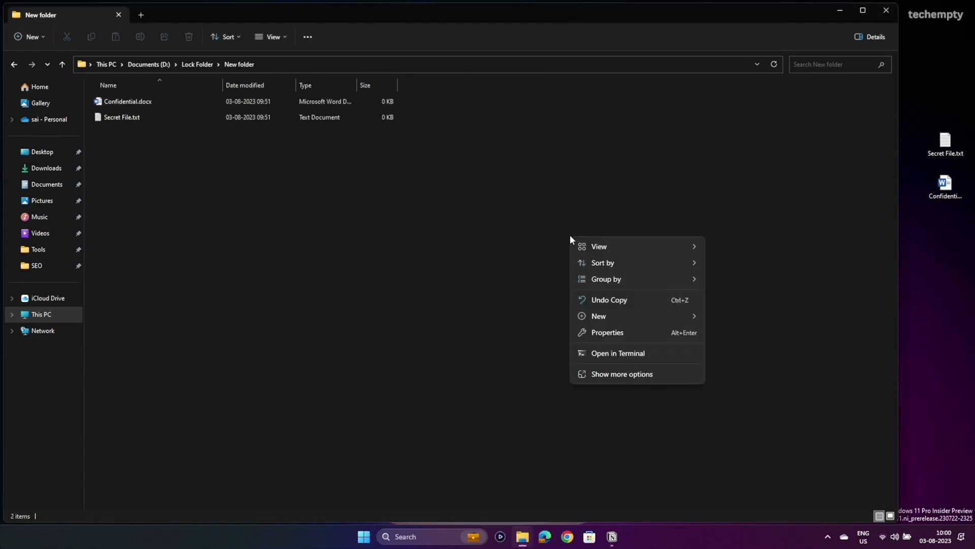
mouse_move(617, 321)
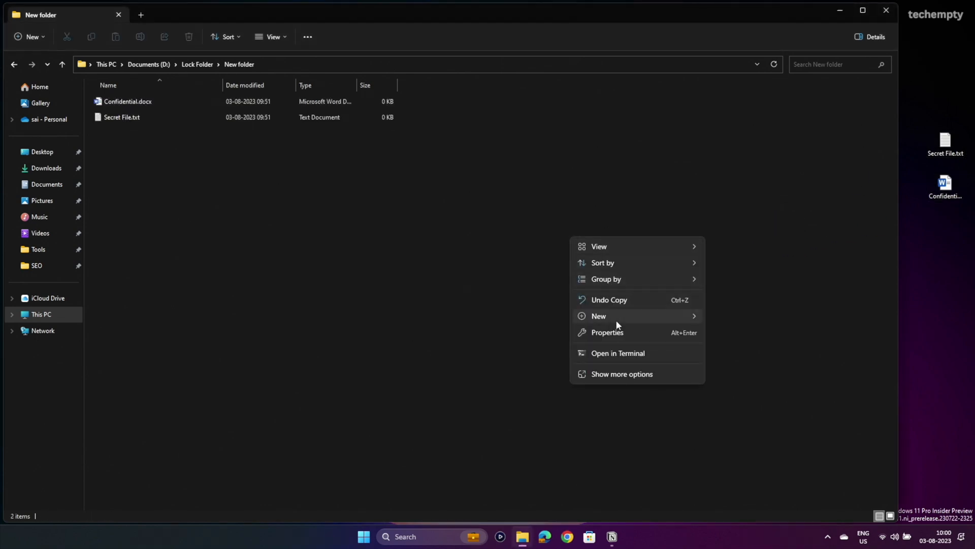
left_click(598, 315)
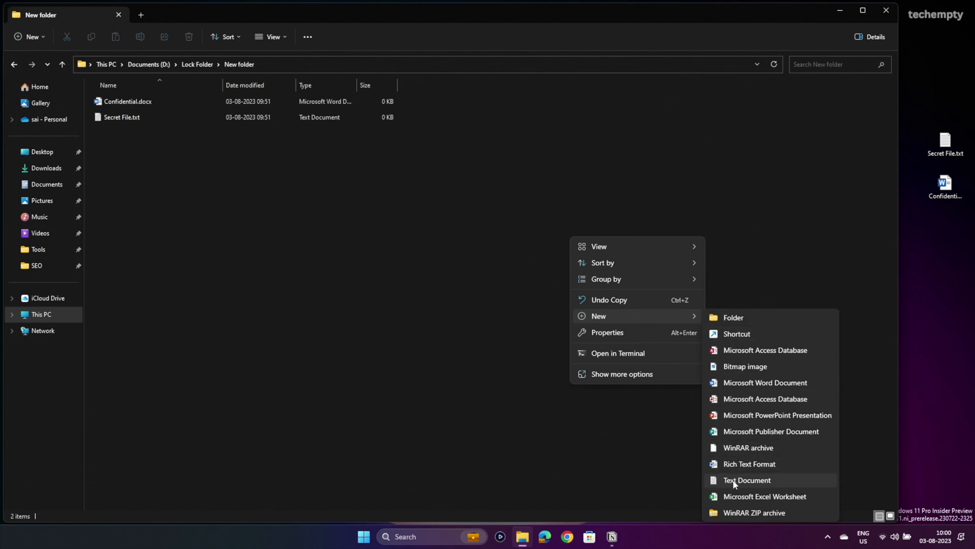
left_click(746, 479)
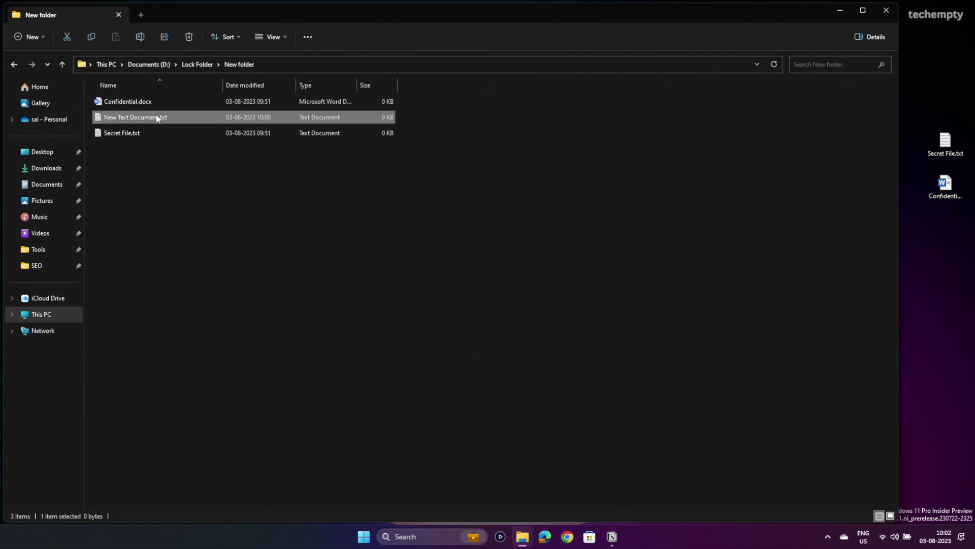
right_click(134, 117)
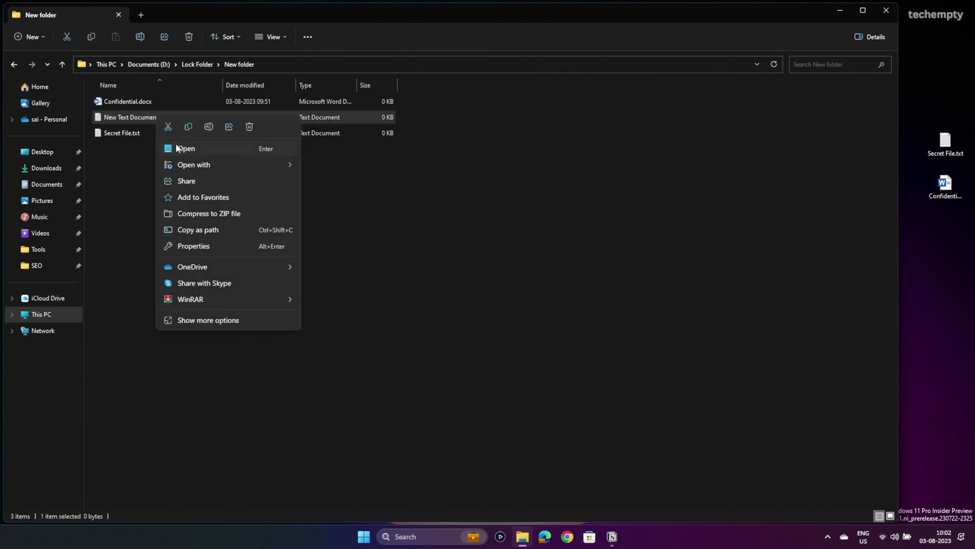
left_click(186, 148)
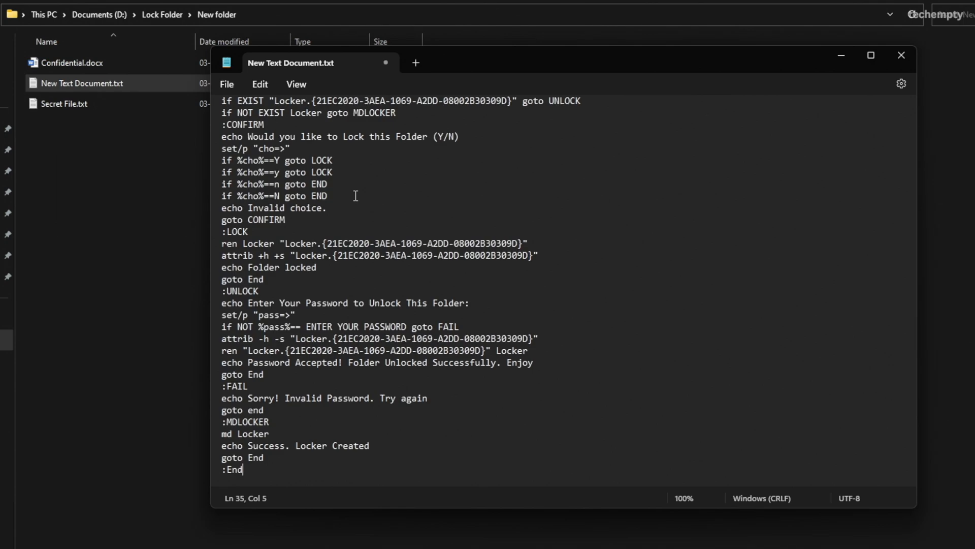
mouse_move(348, 236)
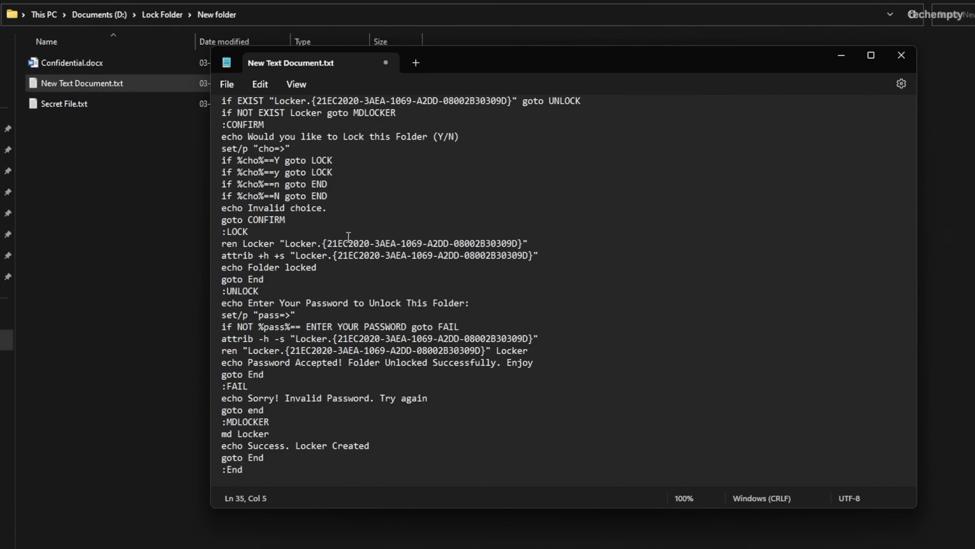
left_click(305, 326)
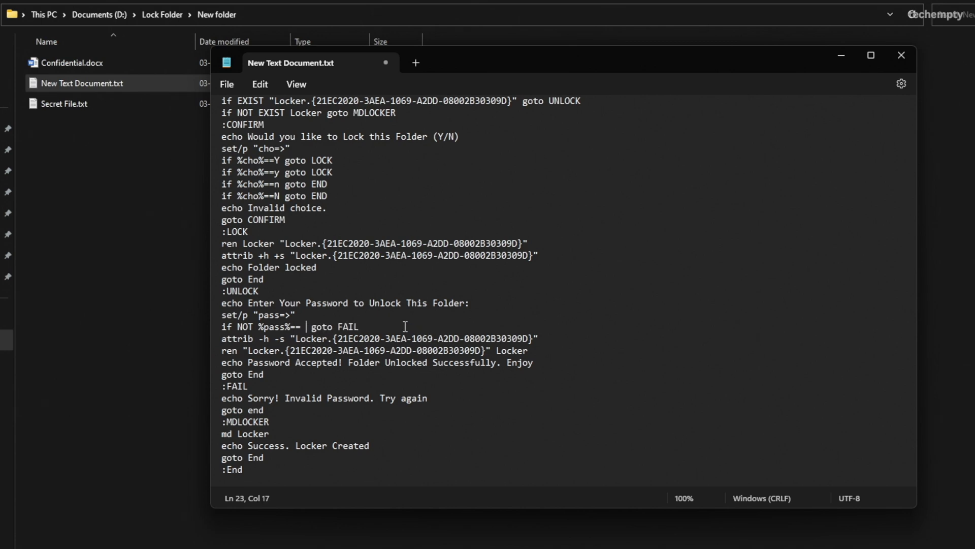
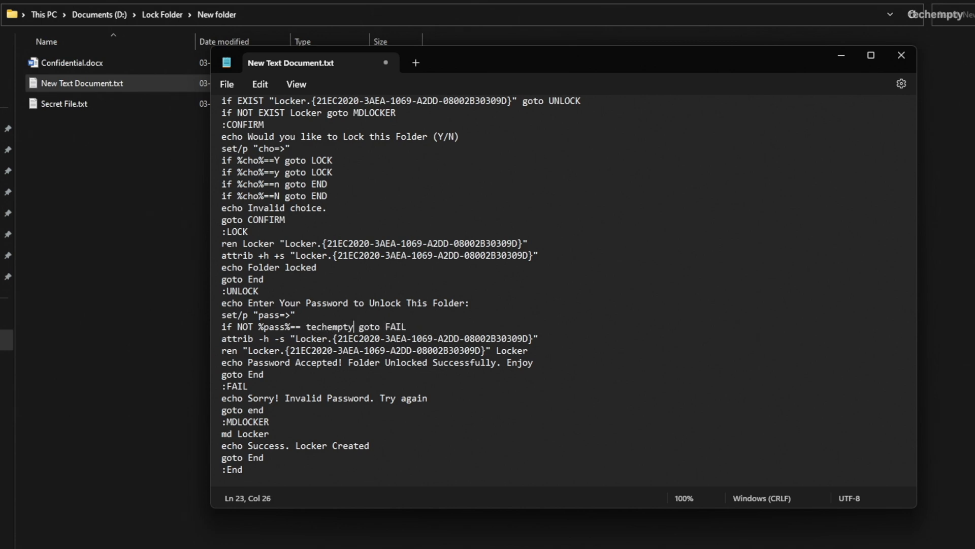
double_click(329, 326)
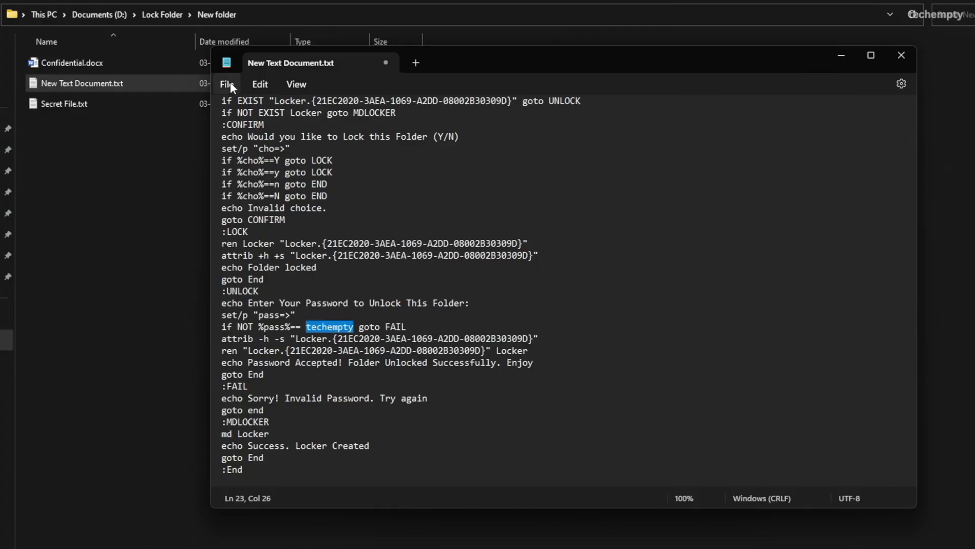
Save the script as locker.bat with Save as type set to All files.
left_click(226, 84)
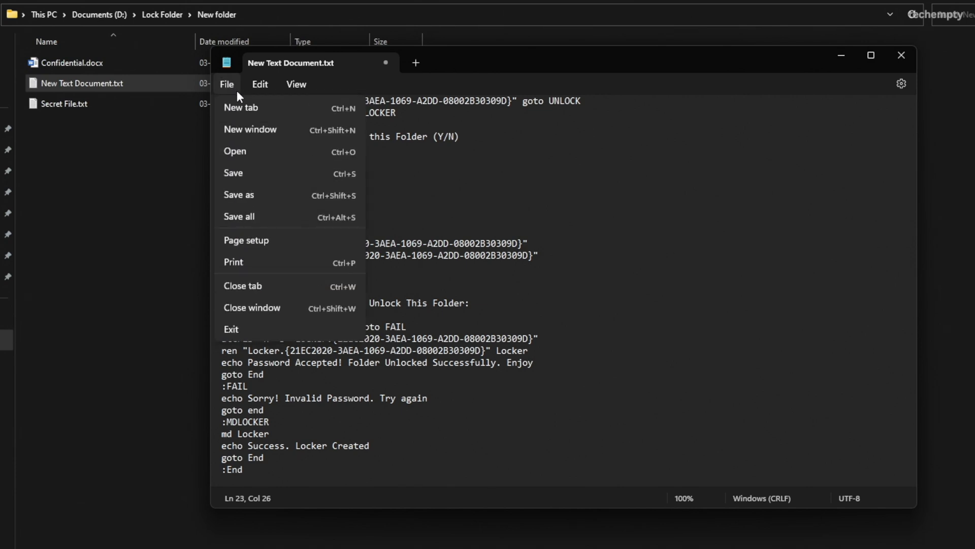
left_click(239, 195)
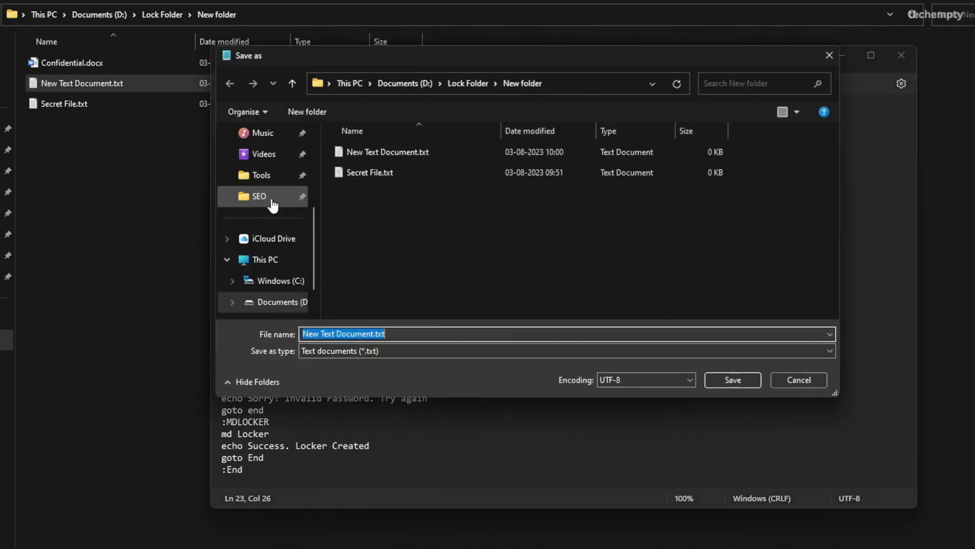
type("loc")
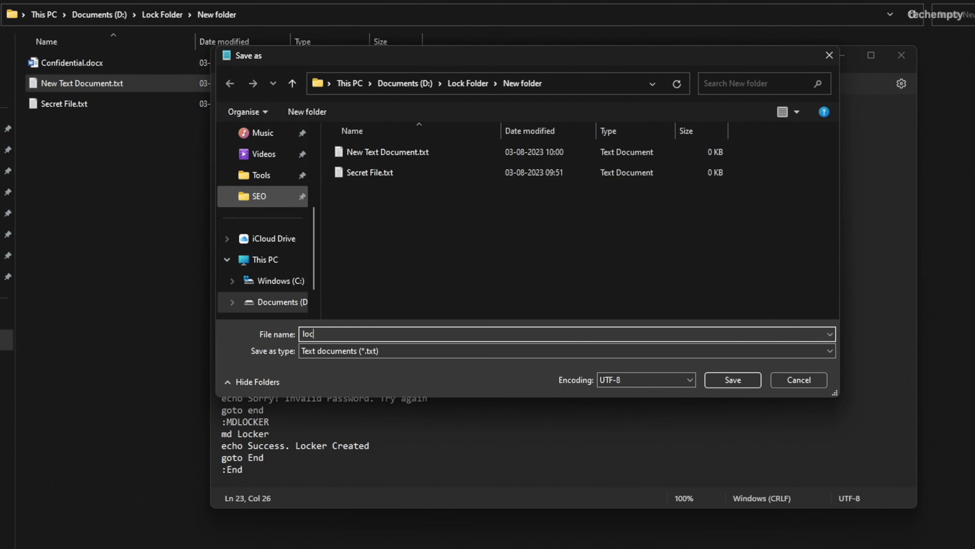
type("ker")
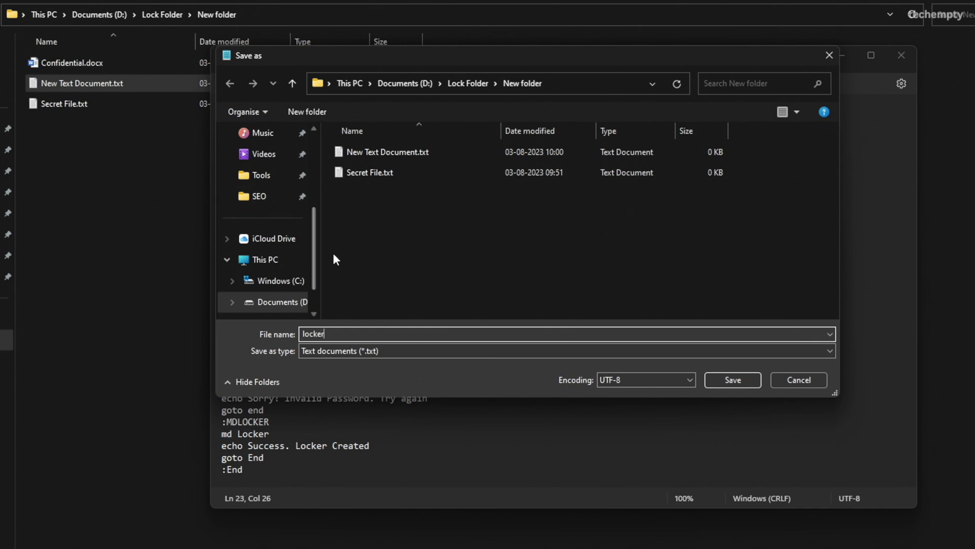
type("ba")
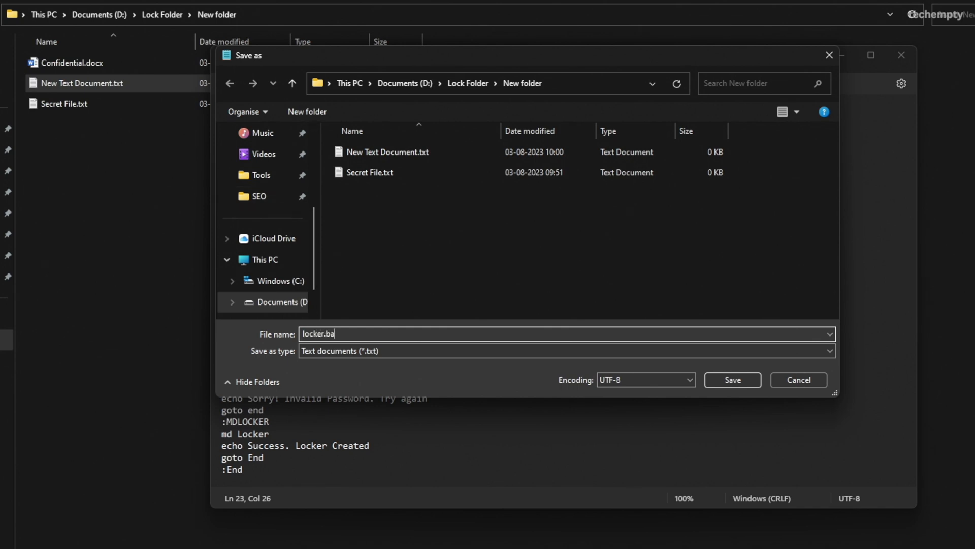
type("t")
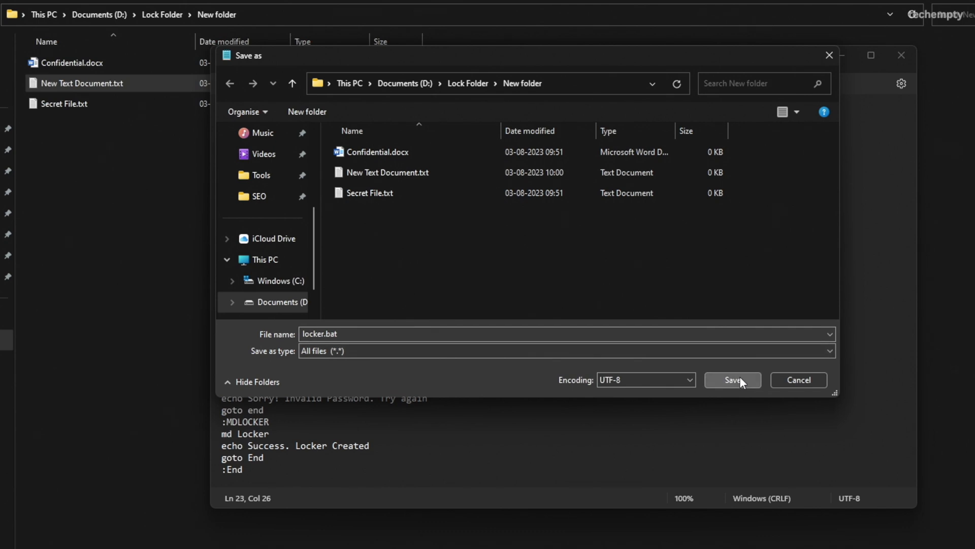
left_click(732, 380)
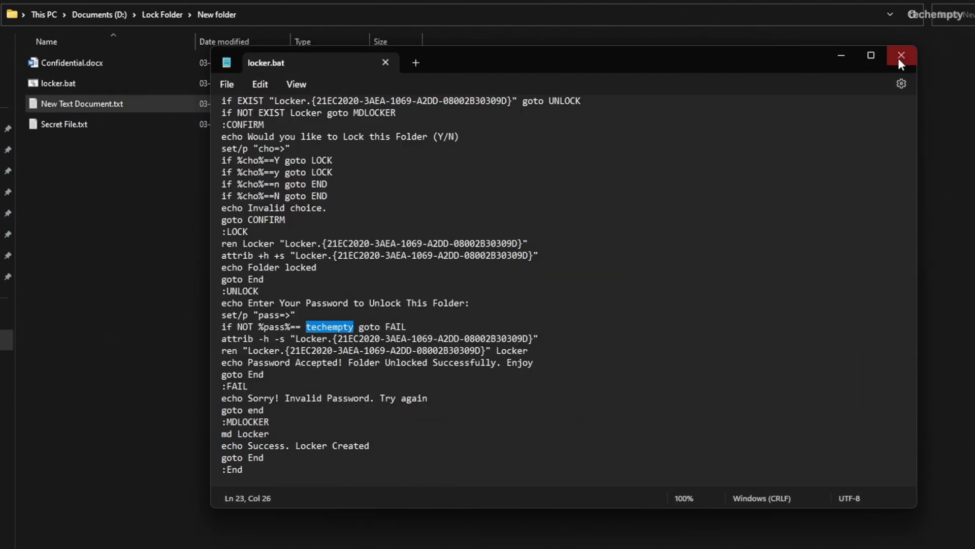
Delete New Text Document.txt, leaving Confidential.docx, locker.bat and Secret File.txt.
left_click(901, 55)
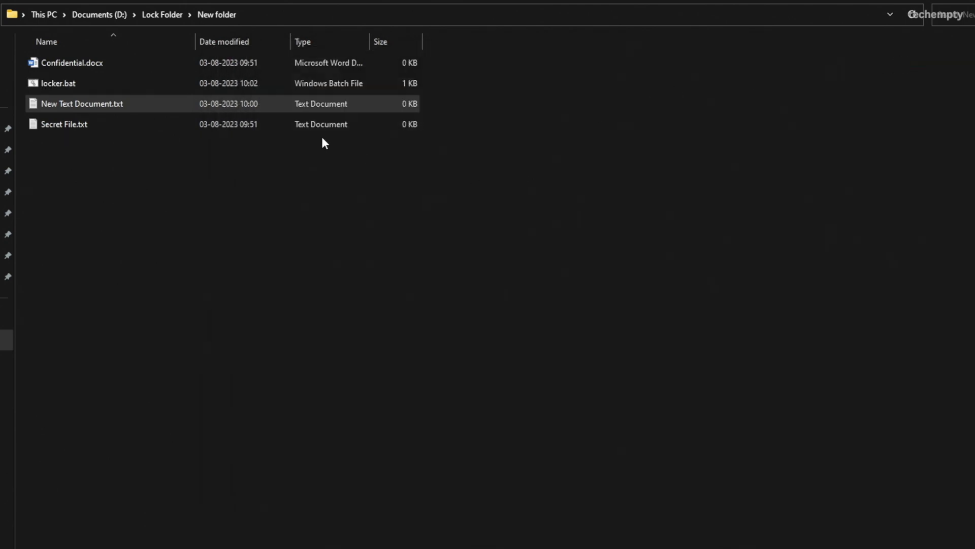
left_click(58, 83)
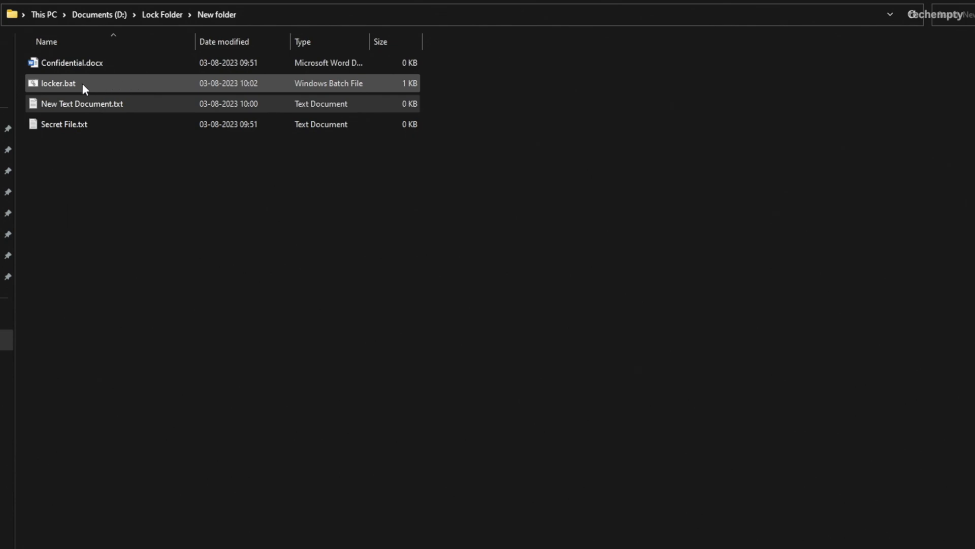
mouse_move(97, 104)
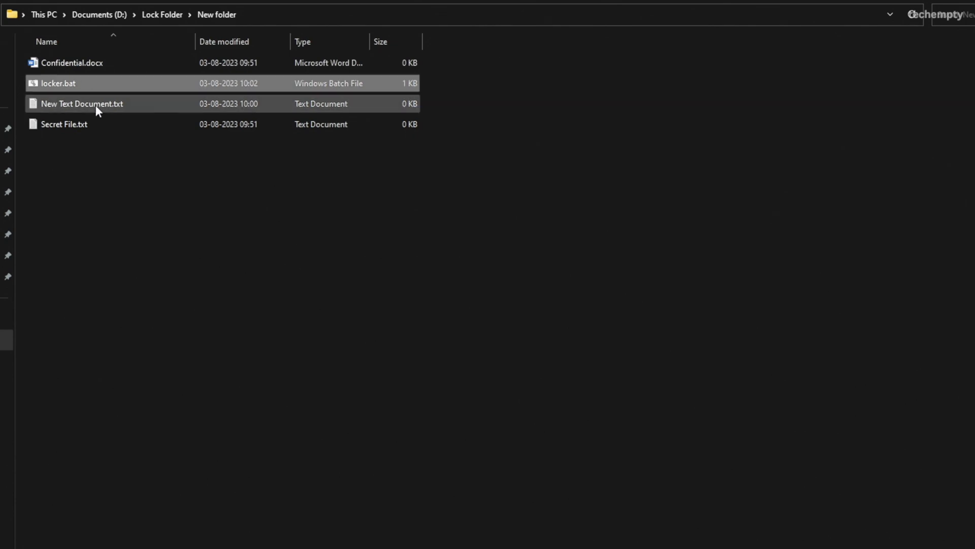
right_click(81, 103)
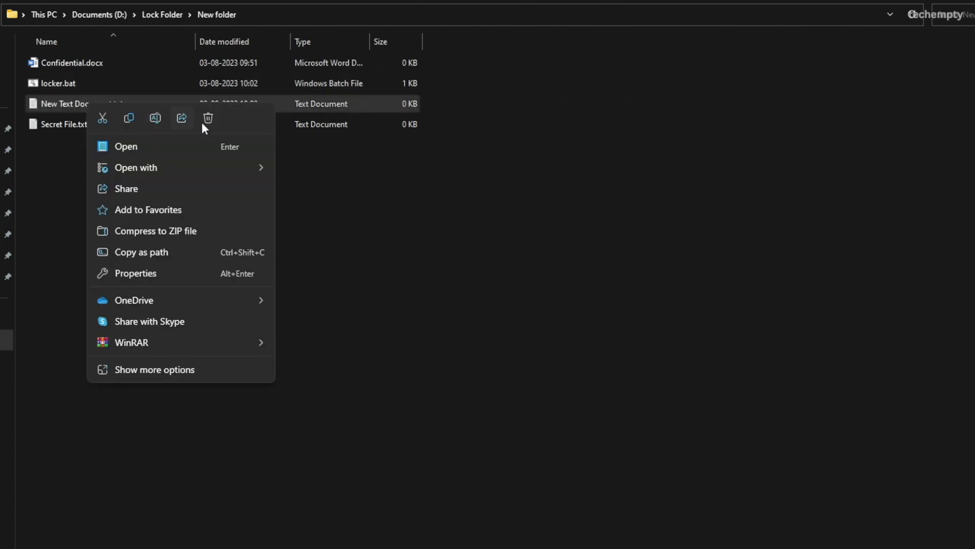
left_click(207, 118)
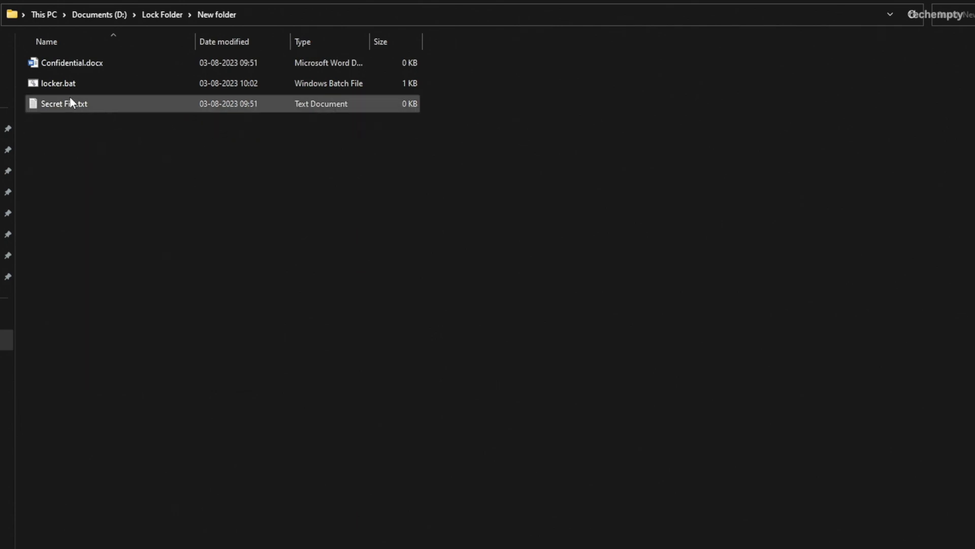
Run locker.bat to create Locker, then move Confidential.docx and Secret File.txt into it.
left_click(58, 83)
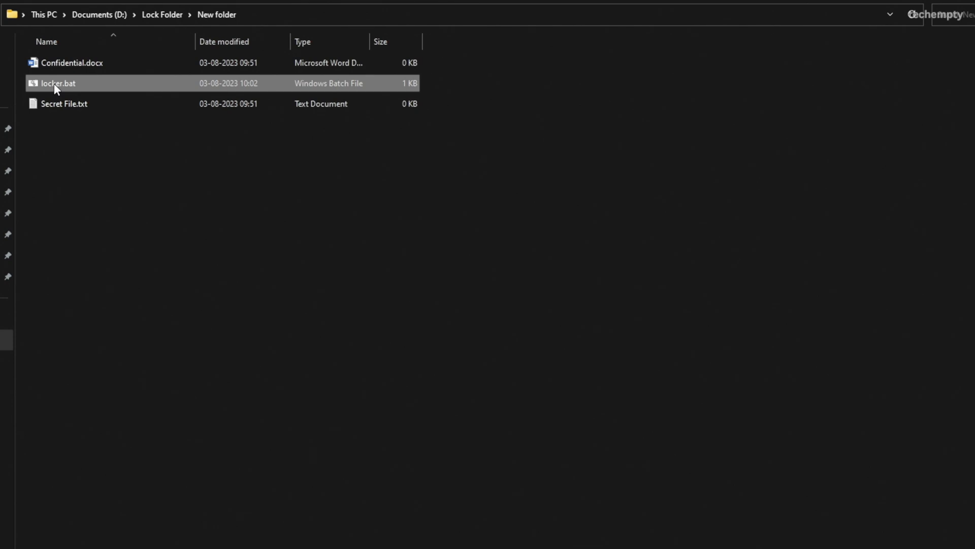
mouse_move(93, 133)
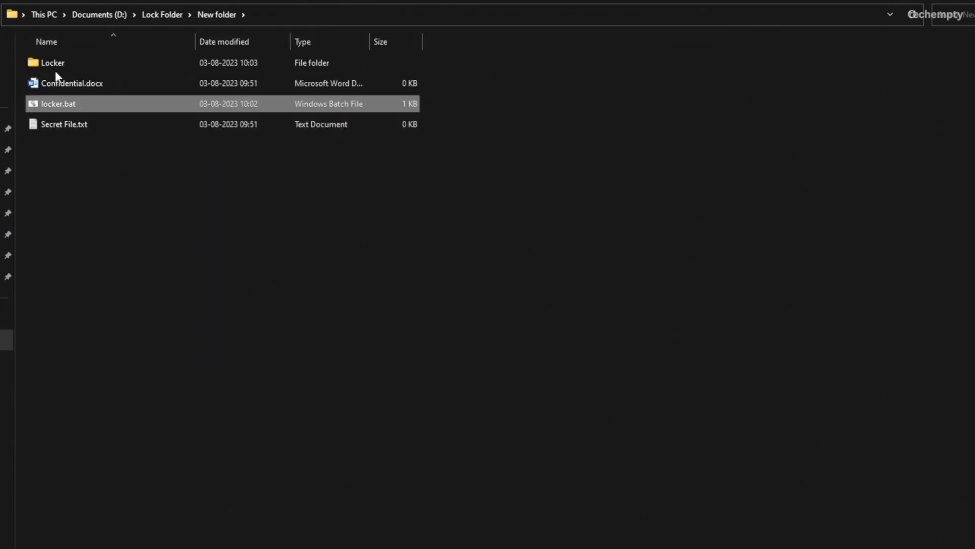
left_click(52, 62)
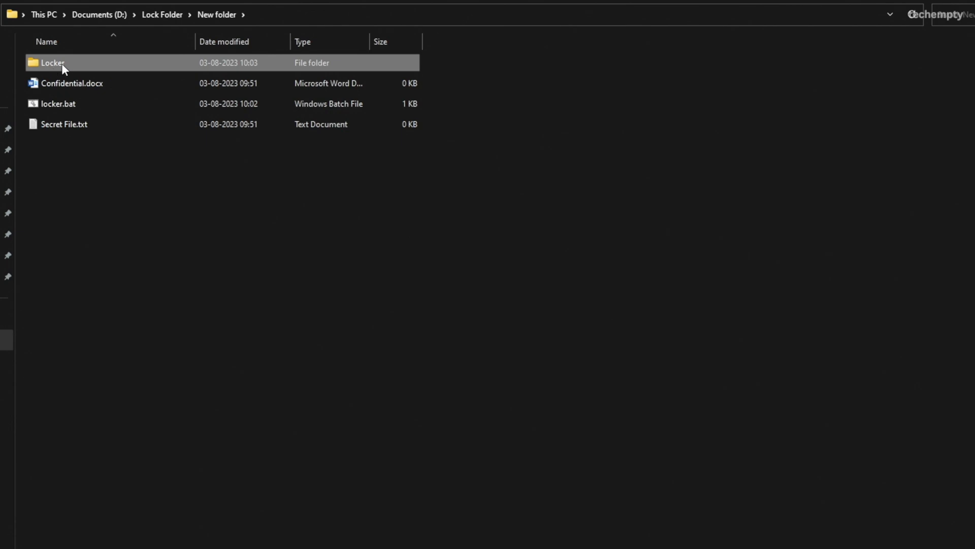
left_click(72, 83)
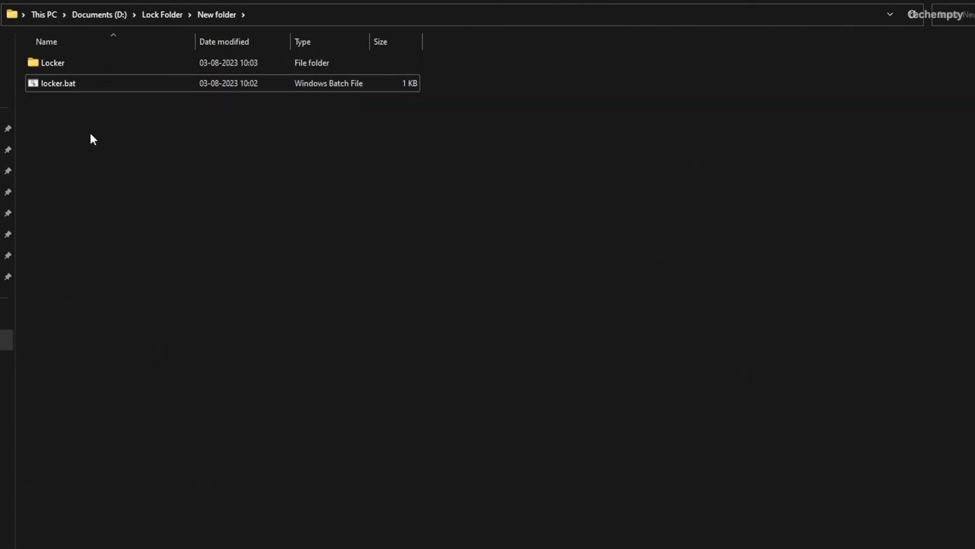
mouse_move(67, 85)
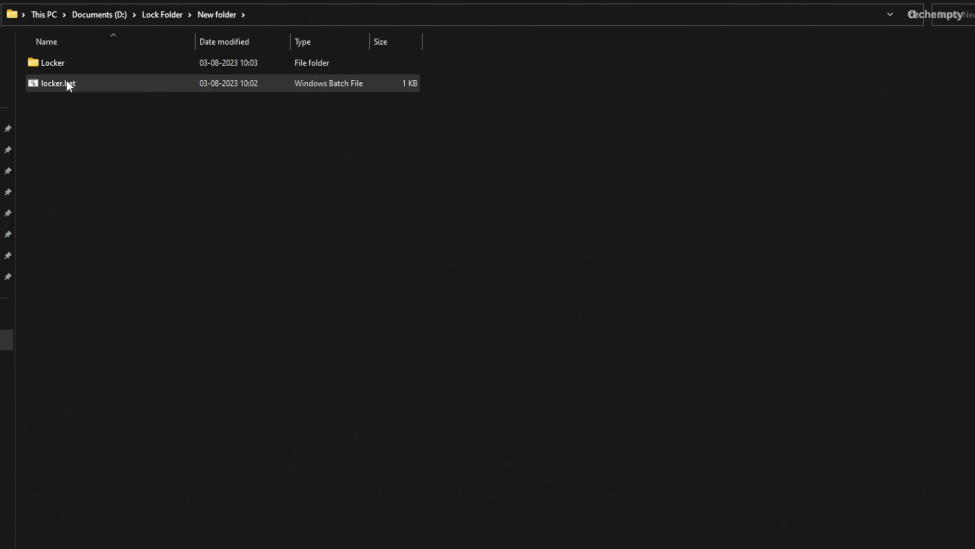
Run locker.bat to hide Locker, then rerun it with the password to unhide it.
double_click(57, 83)
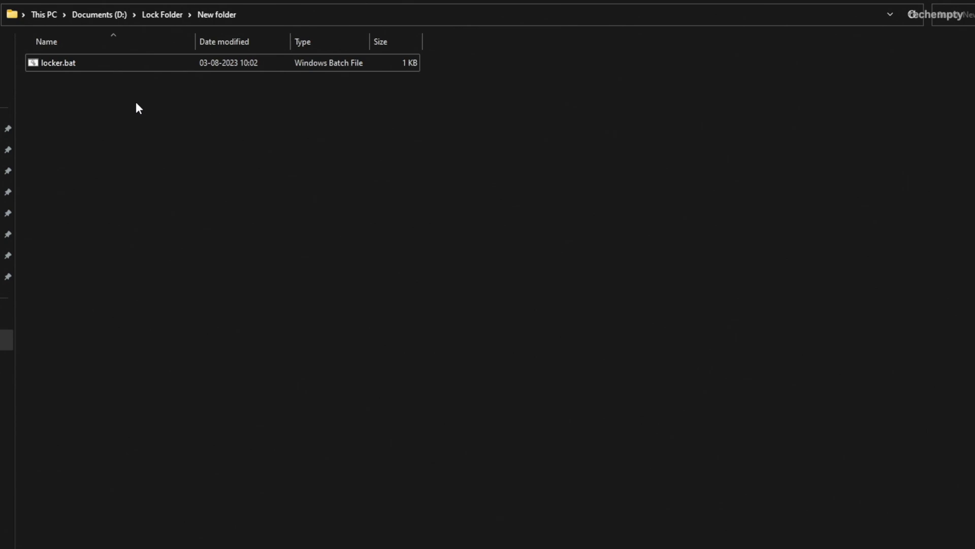
left_click(58, 62)
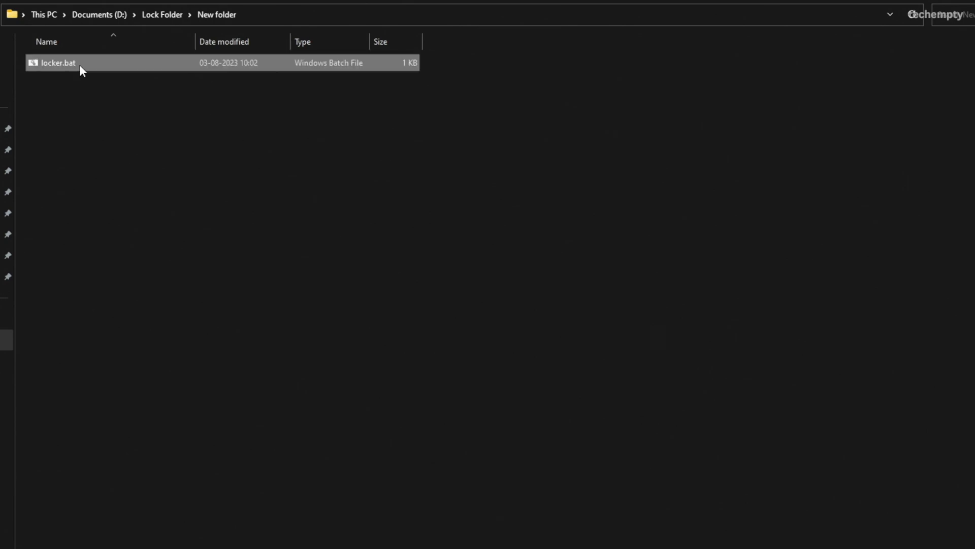
double_click(57, 62)
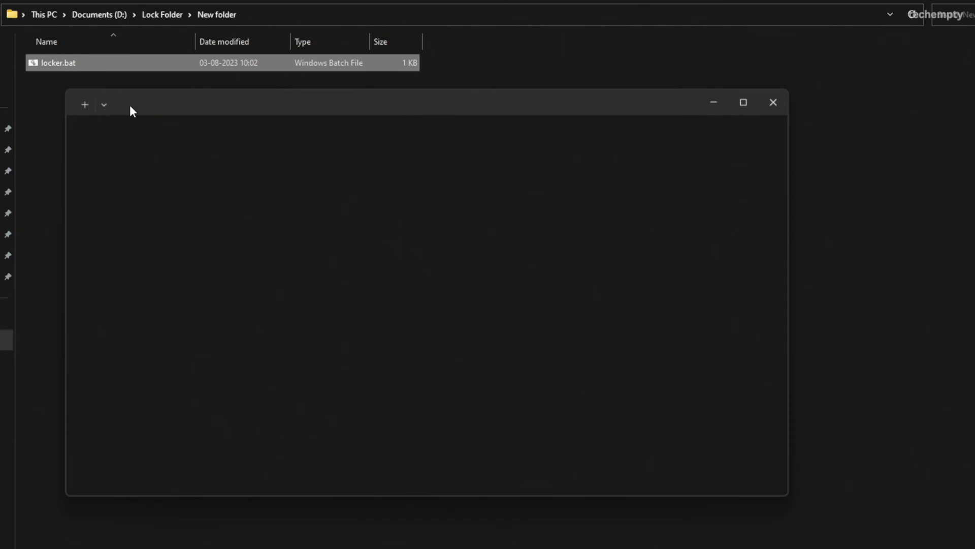
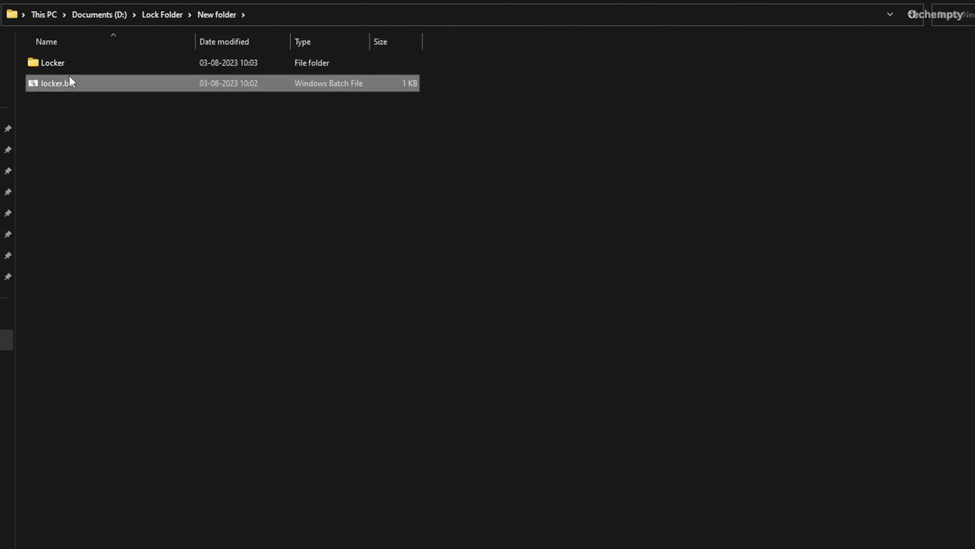
mouse_move(66, 87)
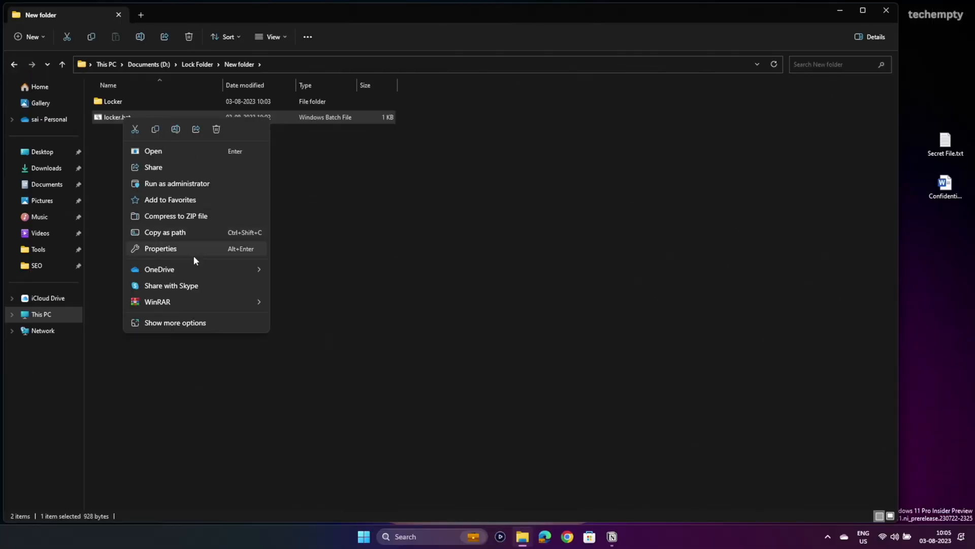
left_click(175, 322)
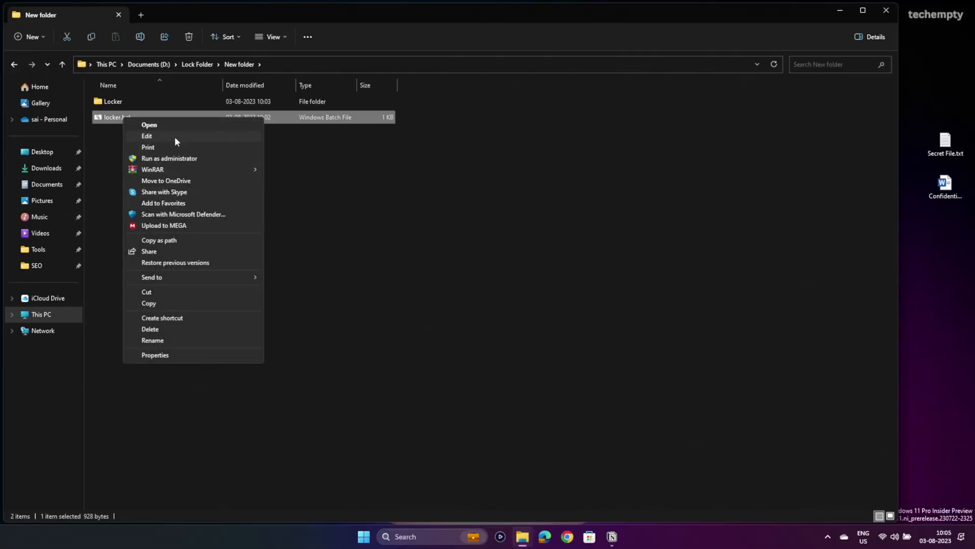
left_click(147, 136)
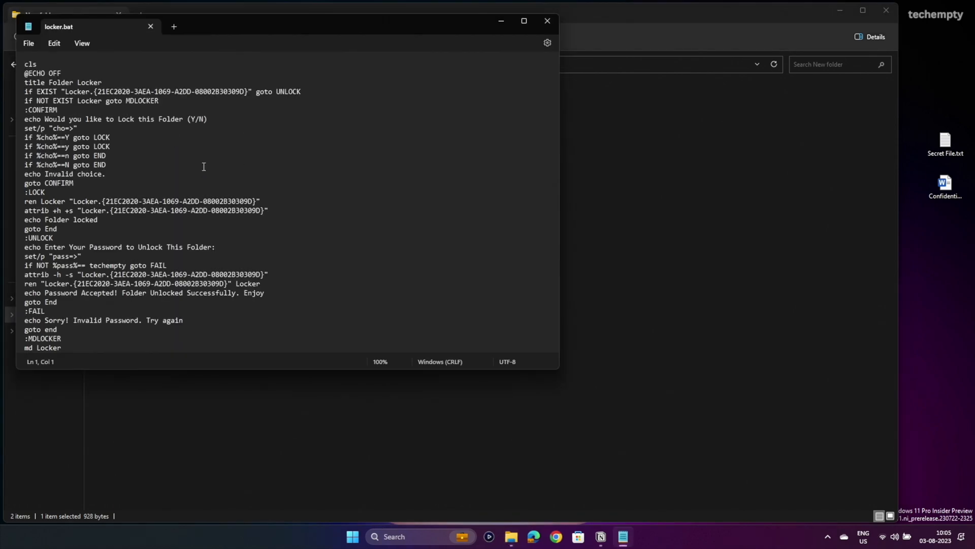
double_click(107, 239)
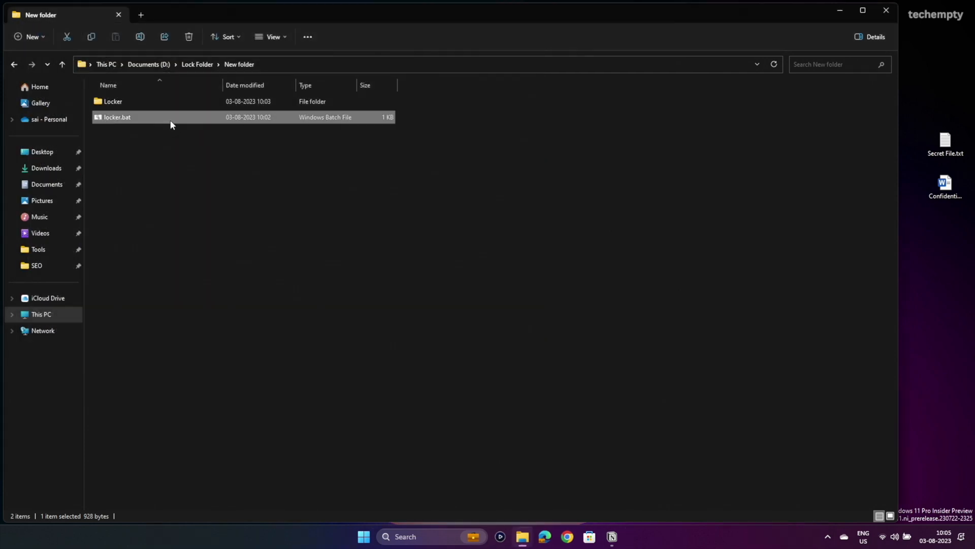
Run locker.bat again to hide Locker, then deselect the file.
double_click(117, 117)
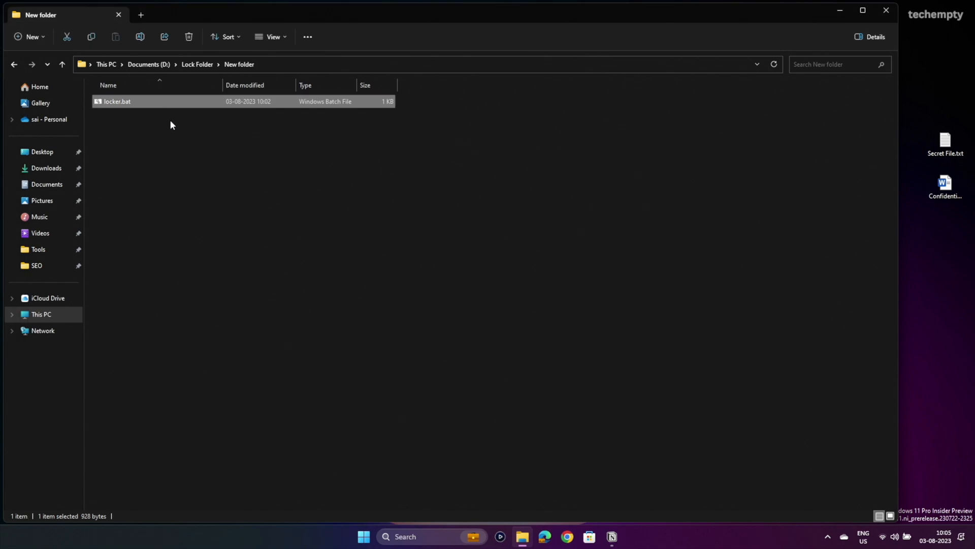
left_click(165, 145)
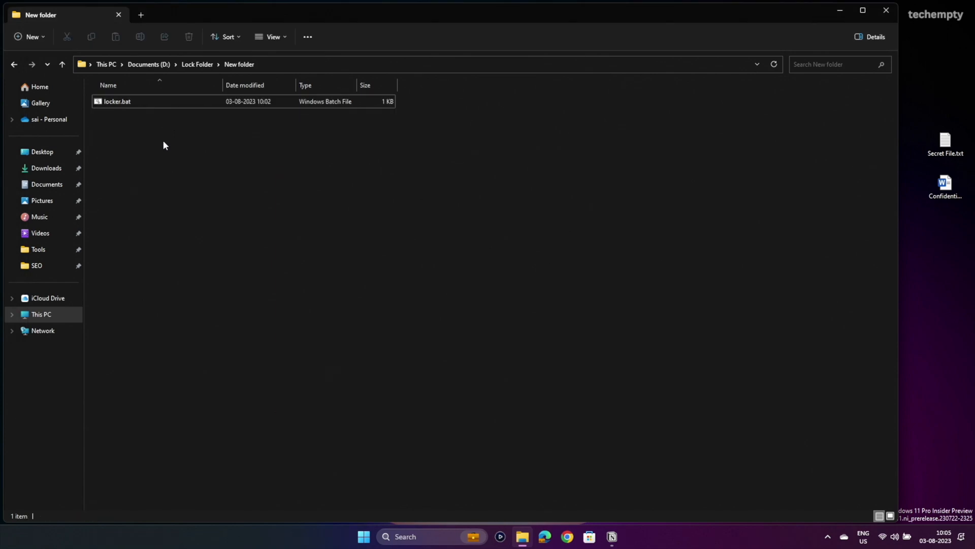